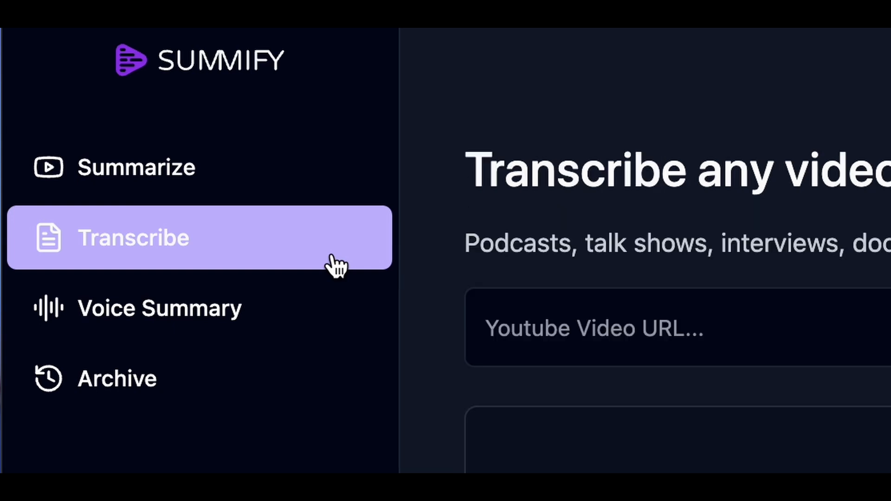
# Start transcribing the loaded video in Summify with English as the input language
pyautogui.click(778, 225)
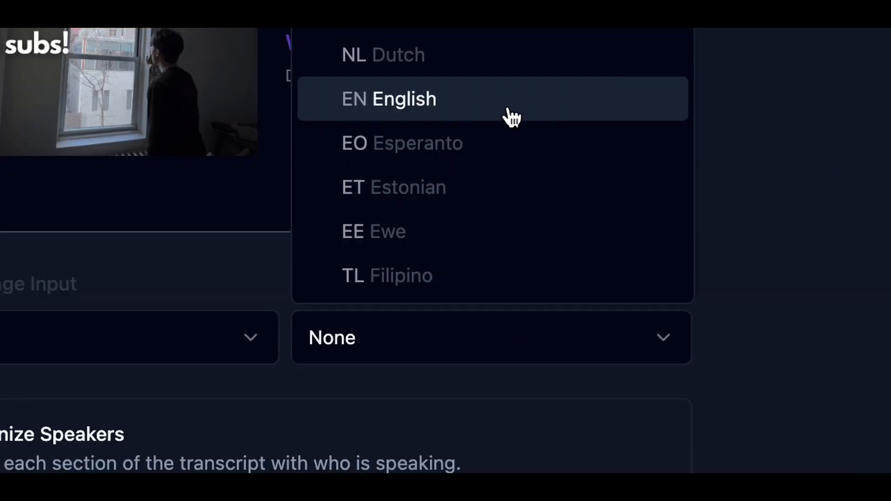
pyautogui.click(390, 98)
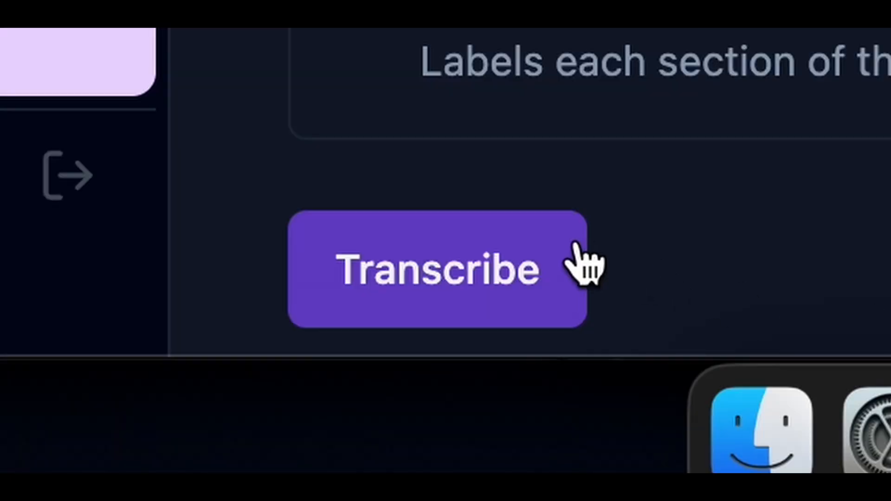
pyautogui.click(436, 269)
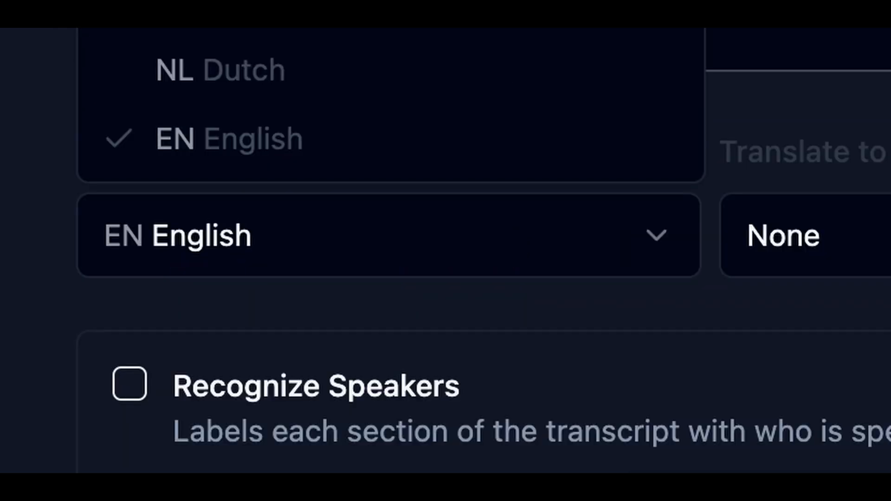
# Transcribe the Block on TikTok video with Spanish translation enabled
pyautogui.scroll(3)
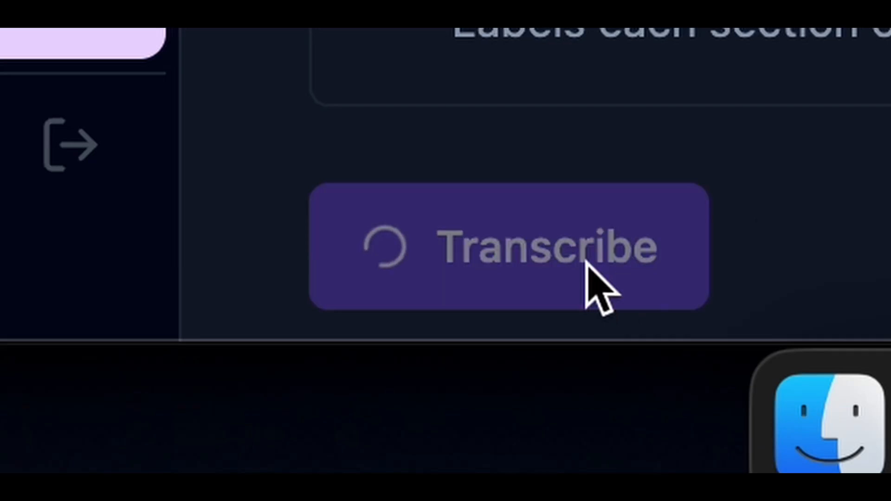
pyautogui.click(506, 248)
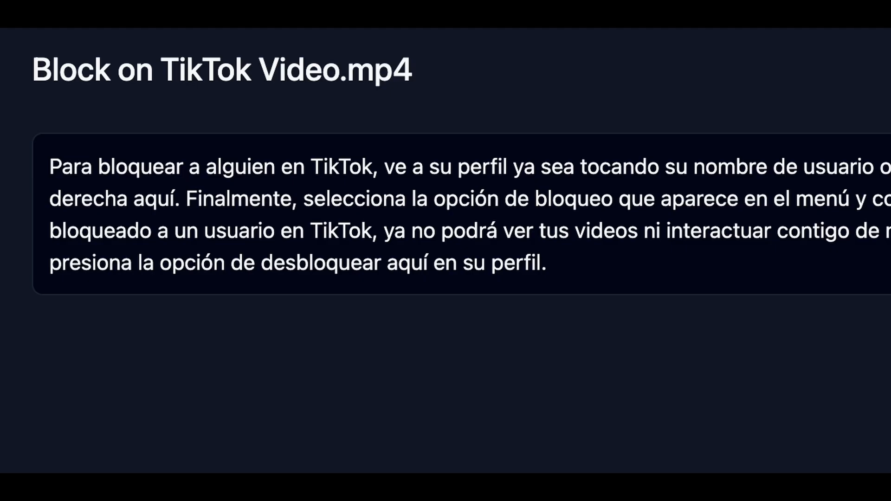
pyautogui.moveTo(568, 335)
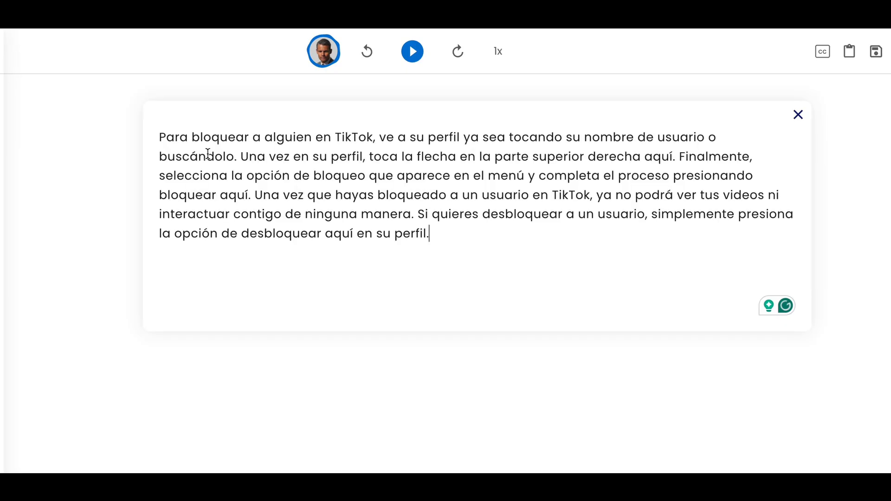
# Paste the Spanish transcript into NaturalReaders and start a QuickTime new audio recording
pyautogui.click(323, 51)
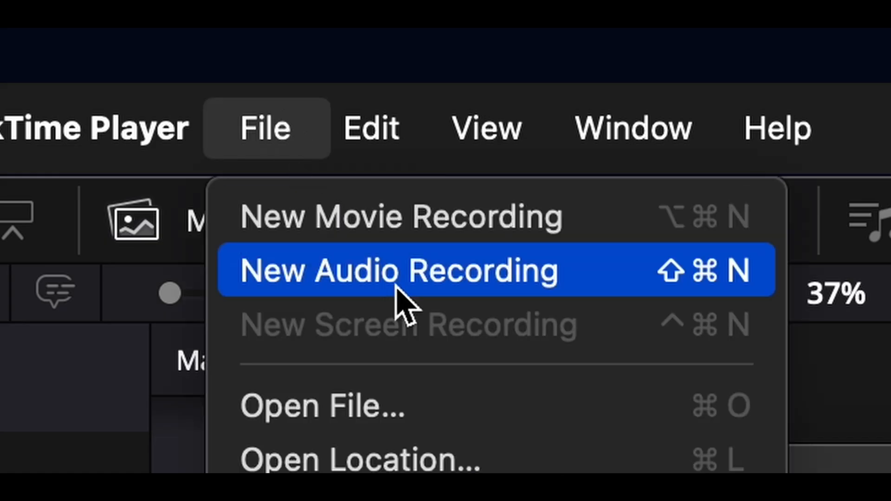
pyautogui.click(401, 270)
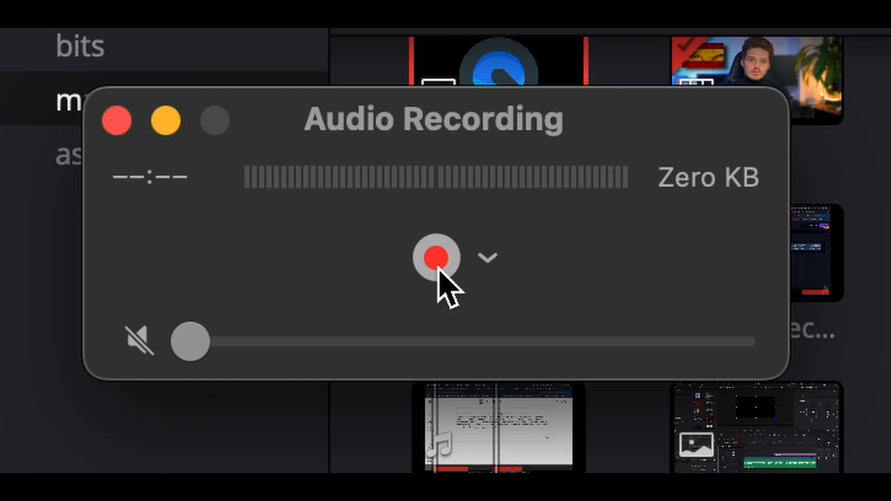
pyautogui.click(437, 256)
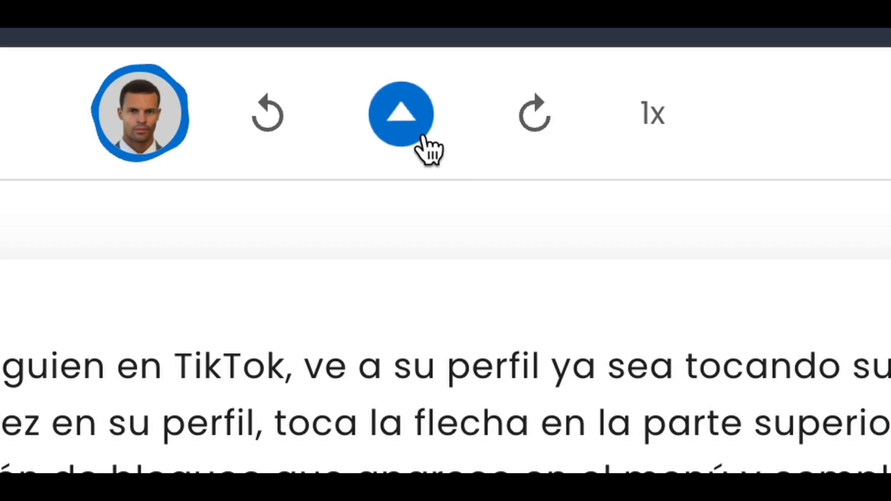
# Play the Spanish transcript in NaturalReaders so the AI voice reads it aloud
pyautogui.click(401, 112)
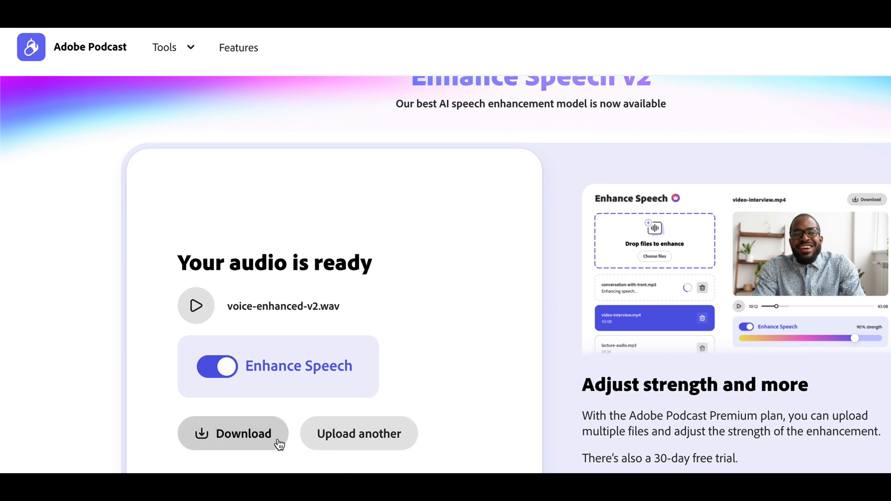
# Download the enhanced recording from Adobe Podcast as voice-enhanced-v2.wav
pyautogui.click(244, 434)
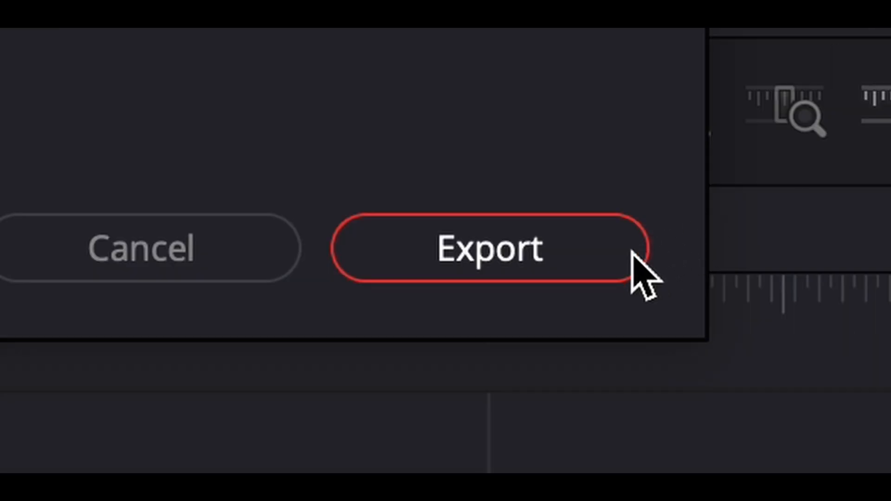
# Export the DaVinci Resolve project with the enhanced Spanish audio dubbed in
pyautogui.click(492, 248)
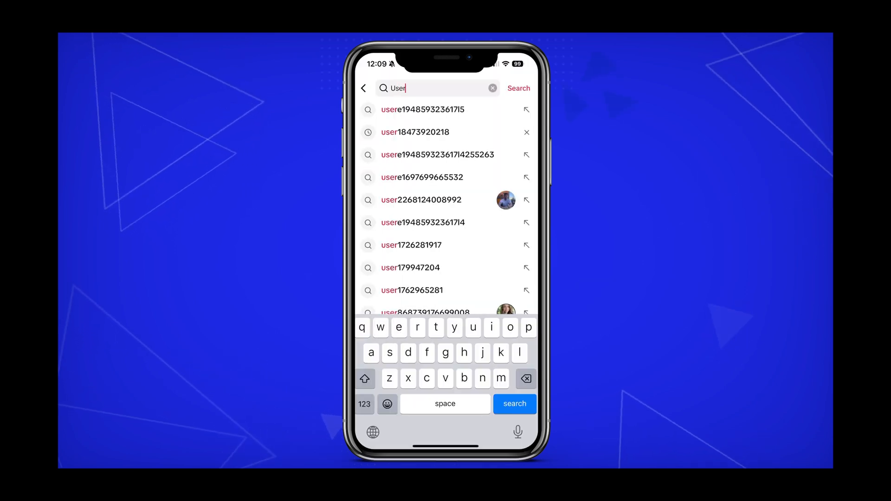
pyautogui.click(422, 109)
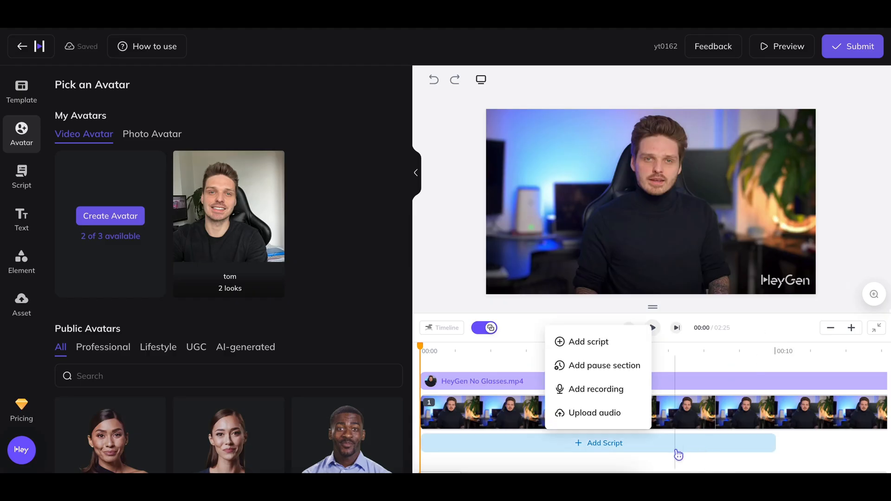
# Replace the HeyGen script with uploaded audio and attach the enhanced .wav file
pyautogui.click(595, 413)
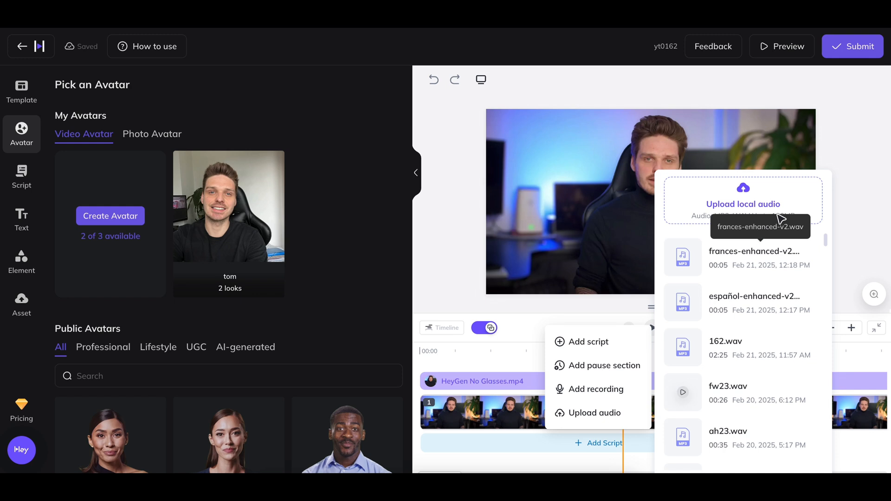
pyautogui.click(759, 257)
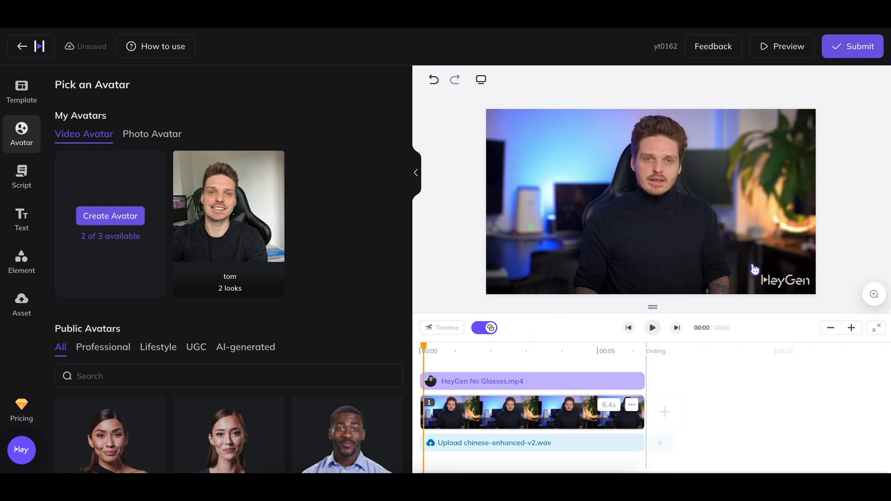